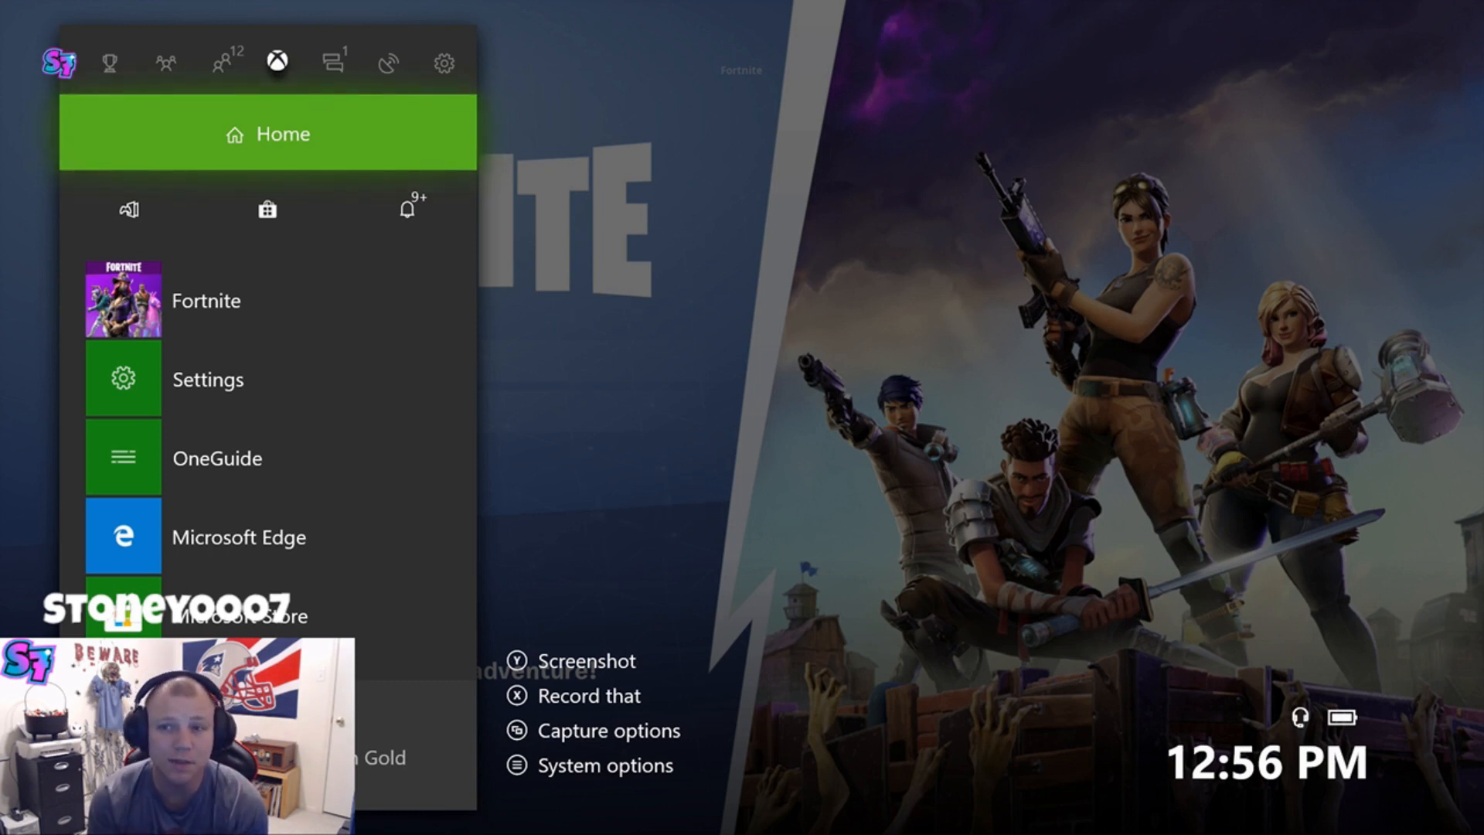
Go from the guide's System tab to Settings, then the Display & sound page
{"action": "left_click", "coordinate": [443, 63]}
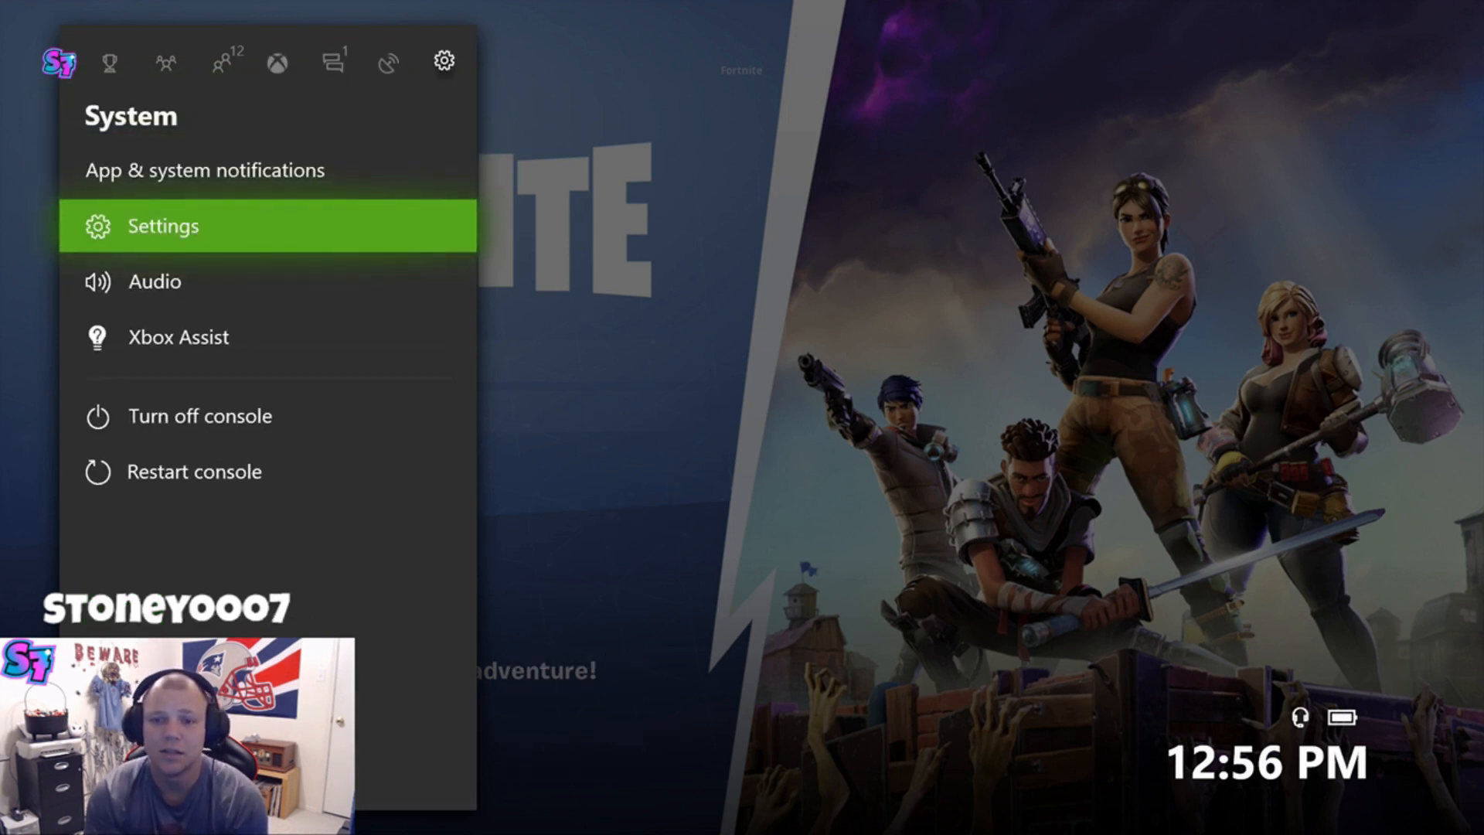
{"action": "left_click", "coordinate": [162, 227]}
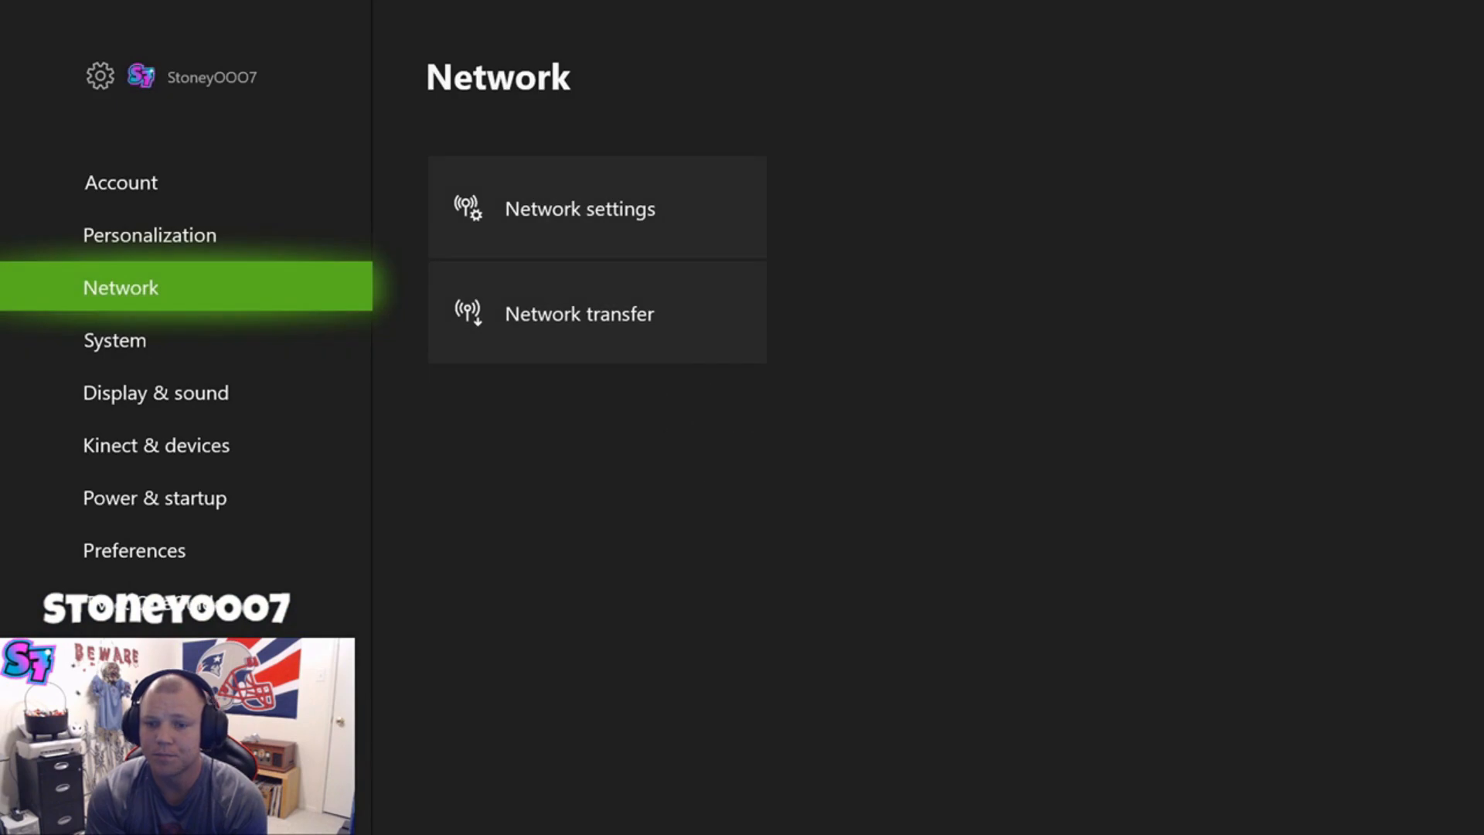
{"action": "left_click", "coordinate": [156, 392]}
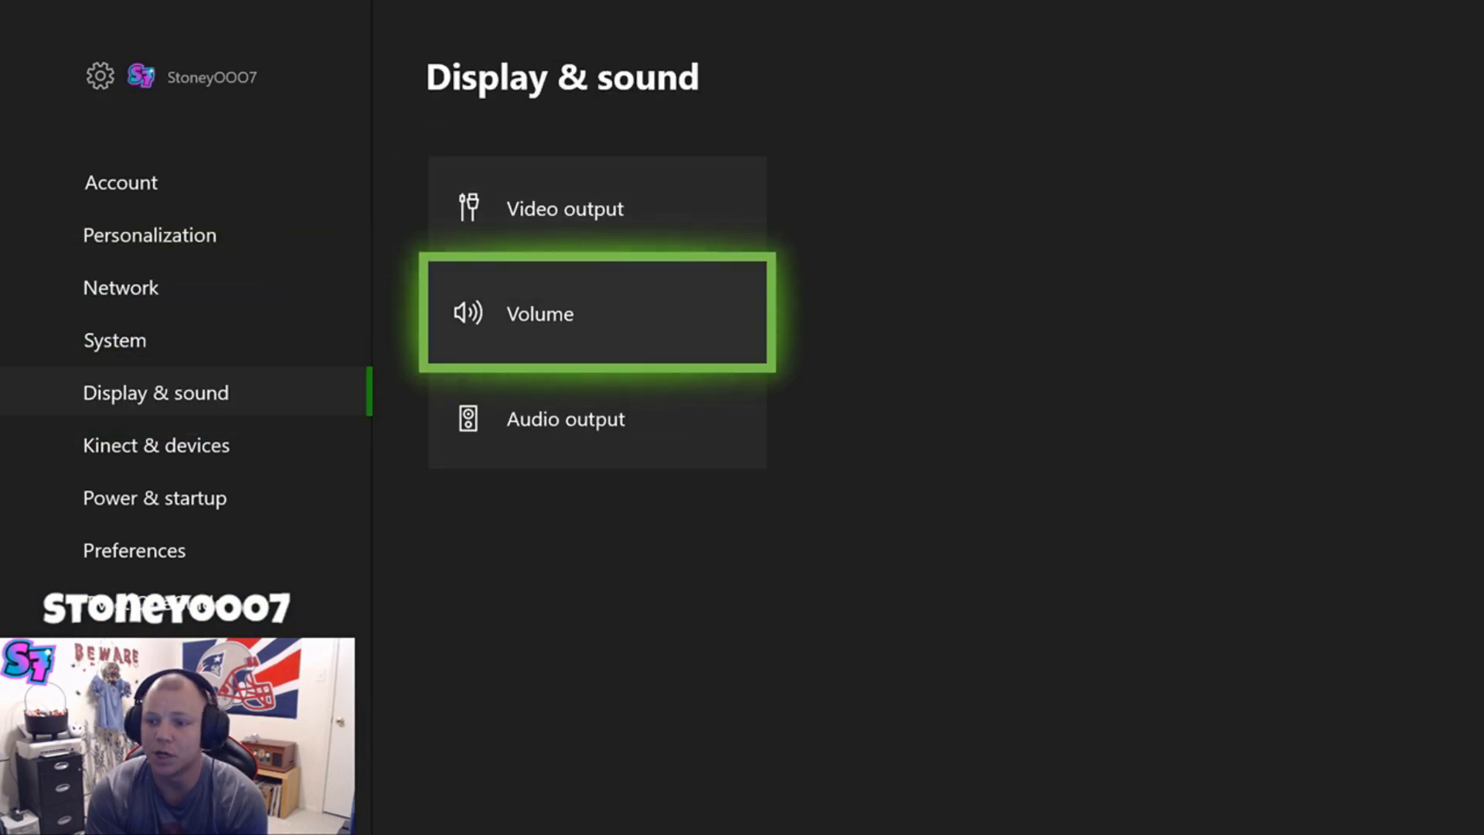
{"action": "left_click", "coordinate": [596, 313]}
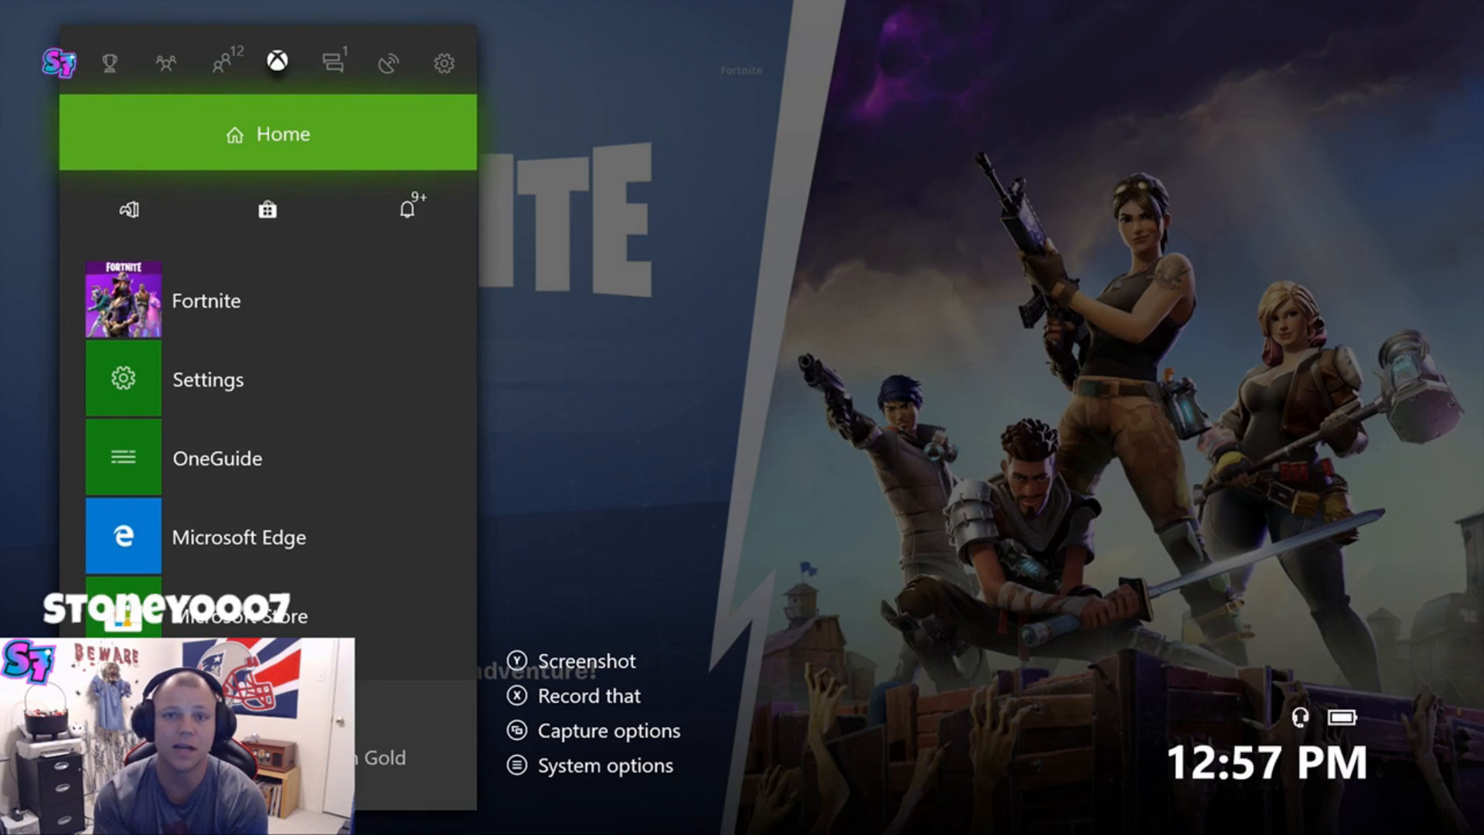
Switch the guide to the System tab and open the Audio panel
{"action": "left_click", "coordinate": [387, 62]}
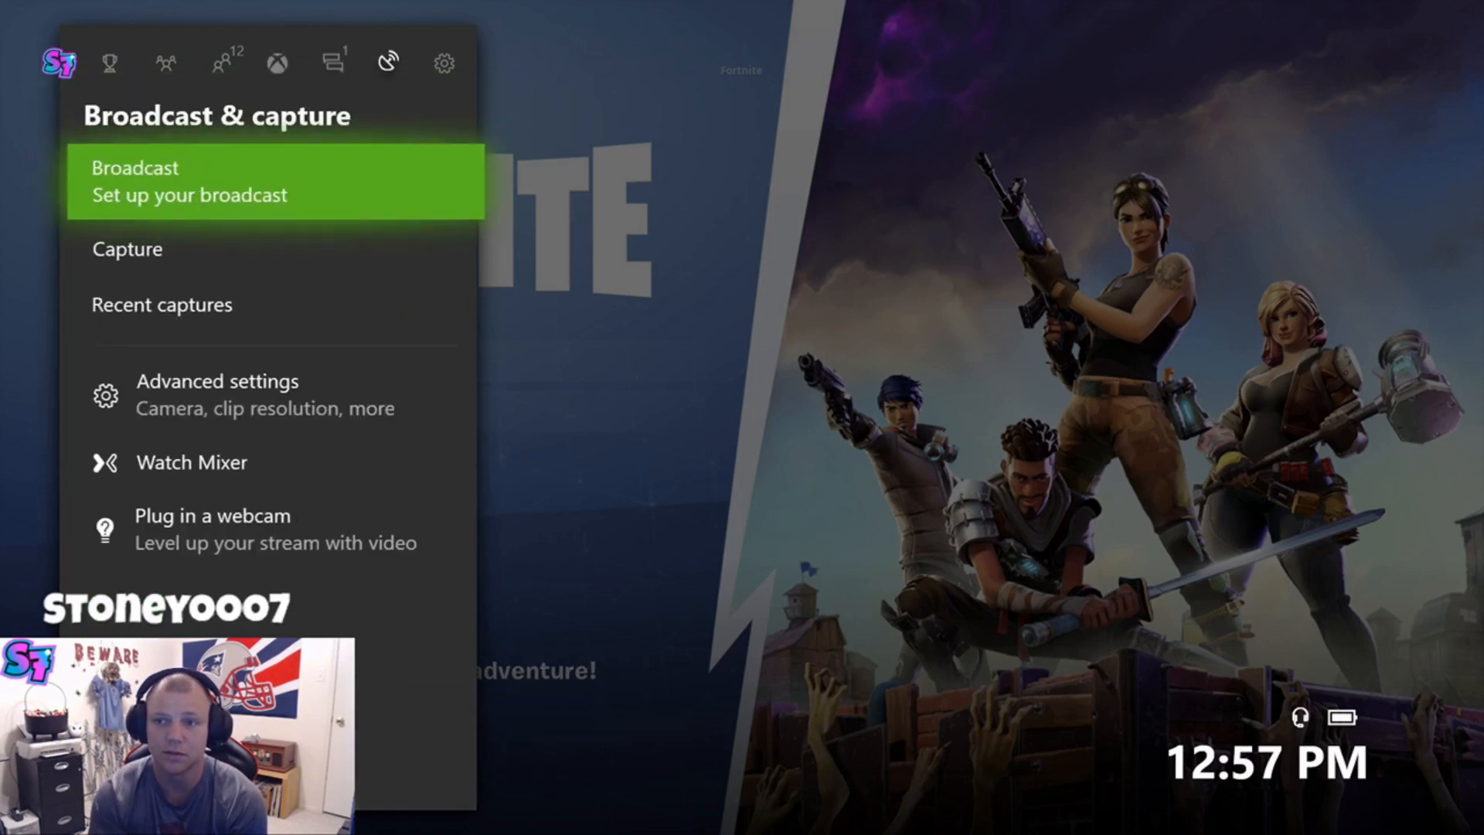
{"action": "left_click", "coordinate": [442, 62]}
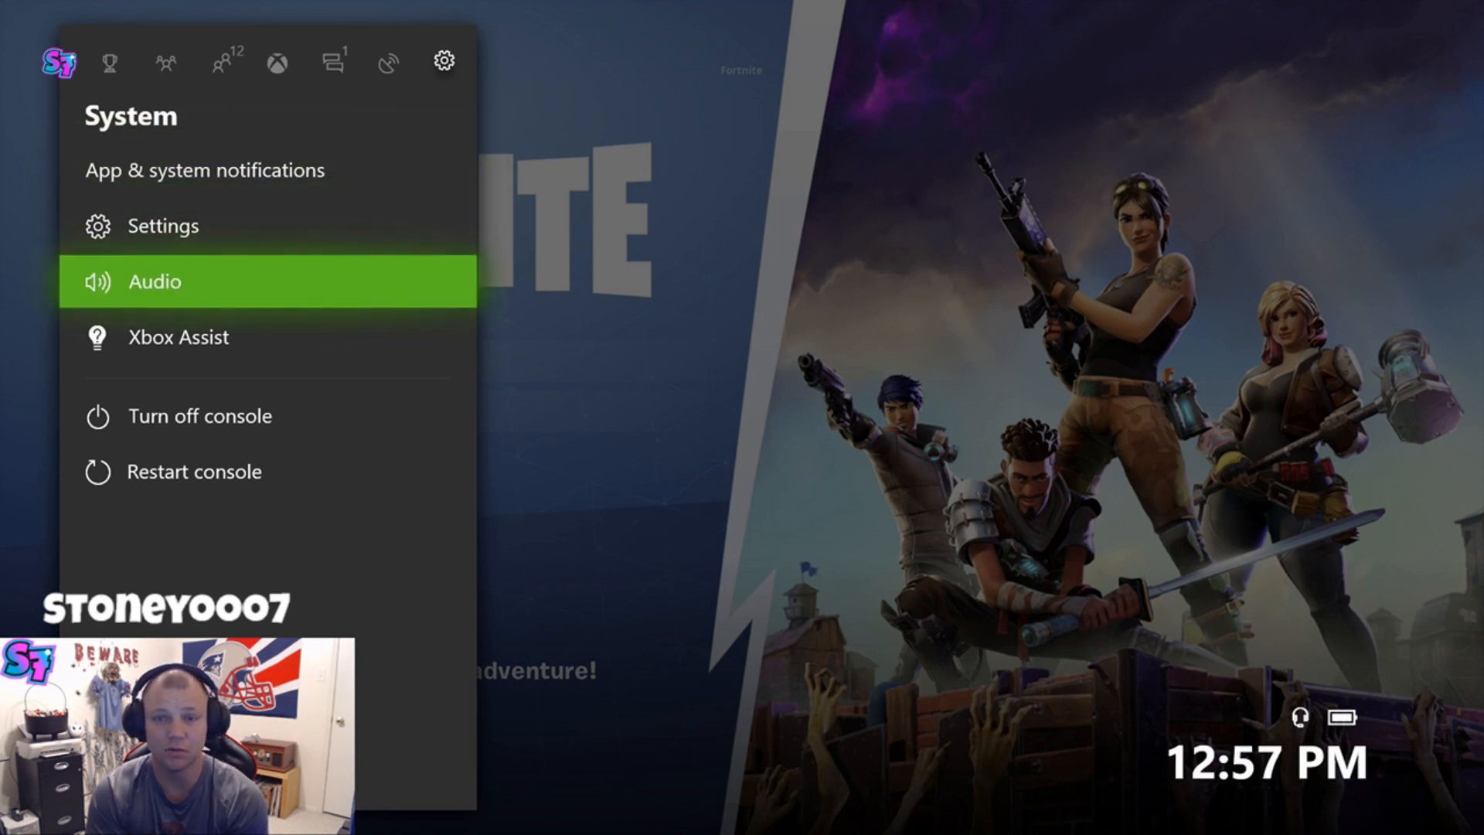
{"action": "left_click", "coordinate": [152, 282]}
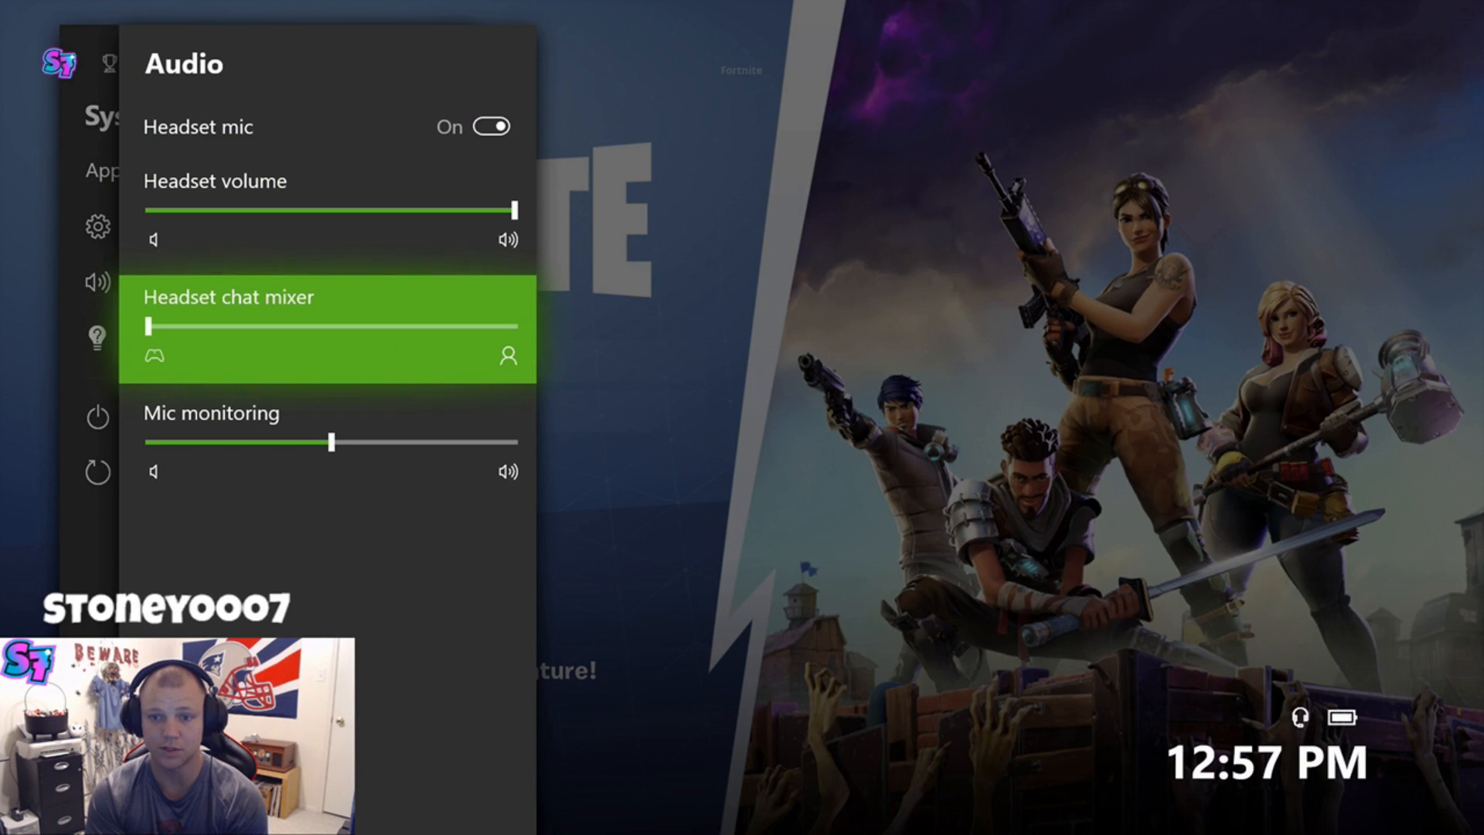
{"action": "left_click_drag", "start_coordinate": [147, 327], "coordinate": [329, 326]}
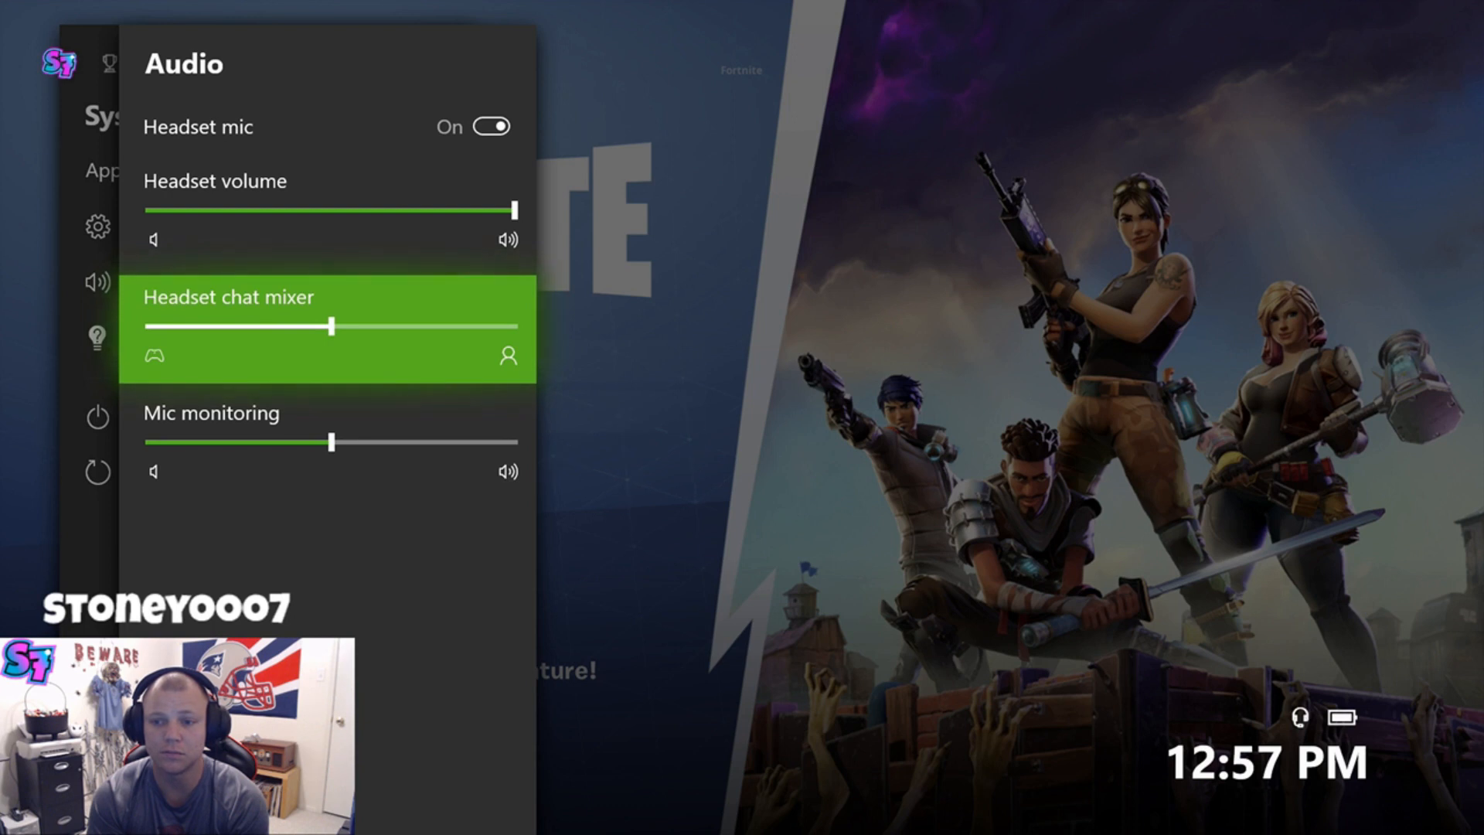
{"action": "left_click_drag", "start_coordinate": [332, 326], "coordinate": [147, 326]}
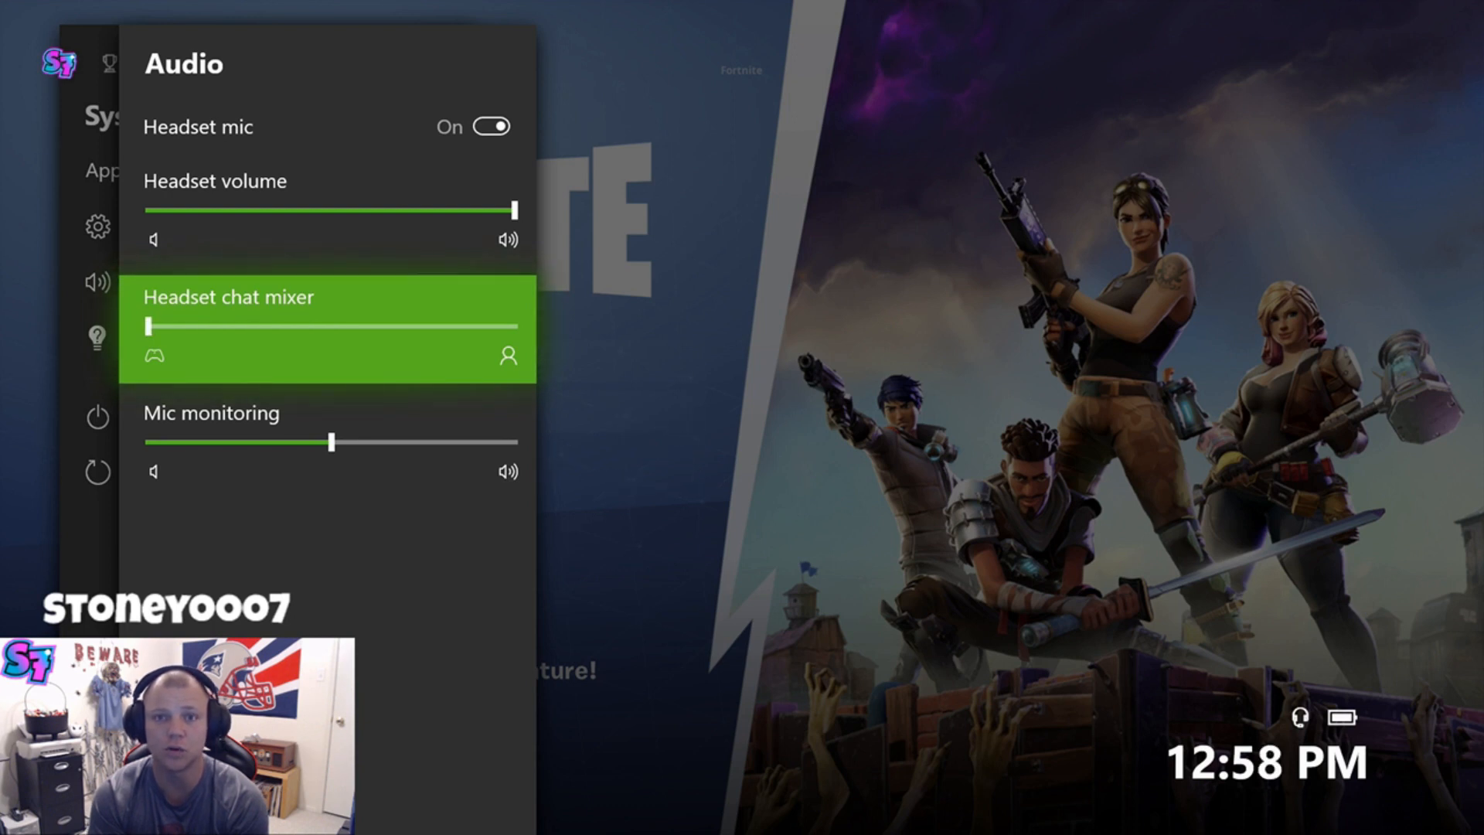